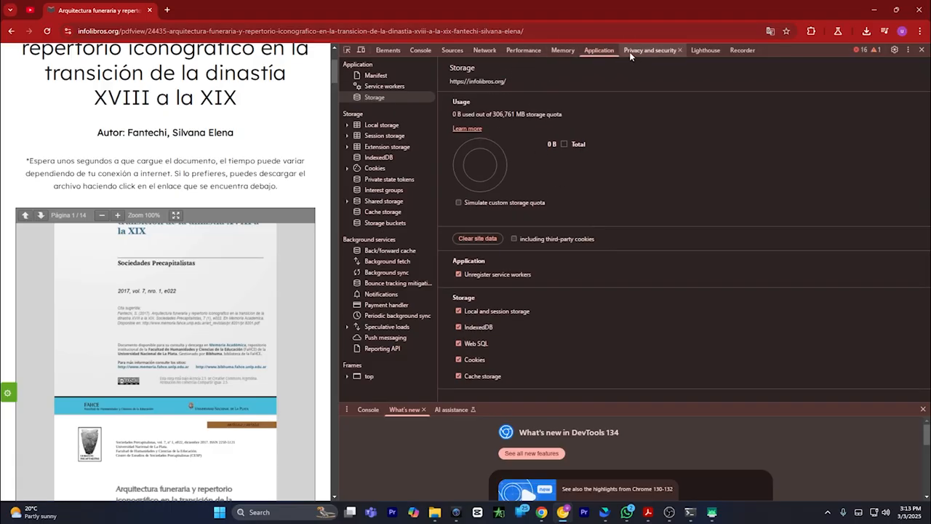
# Switch DevTools to the Network panel to log the page's requests.
pyautogui.click(484, 50)
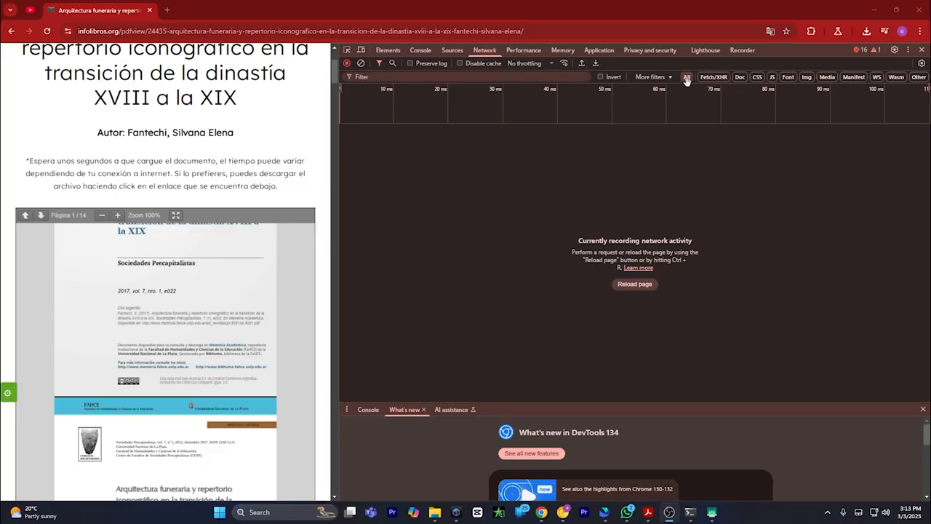
pyautogui.moveTo(683, 86)
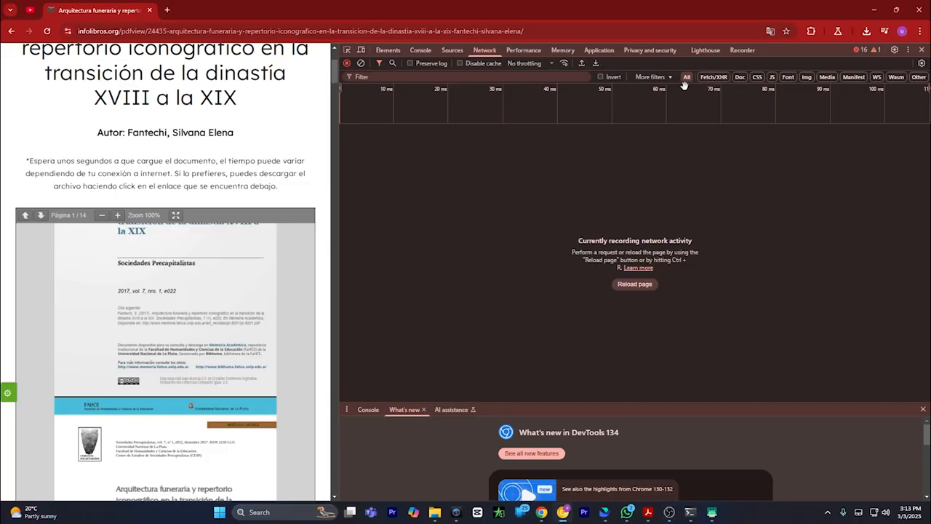
pyautogui.moveTo(438, 220)
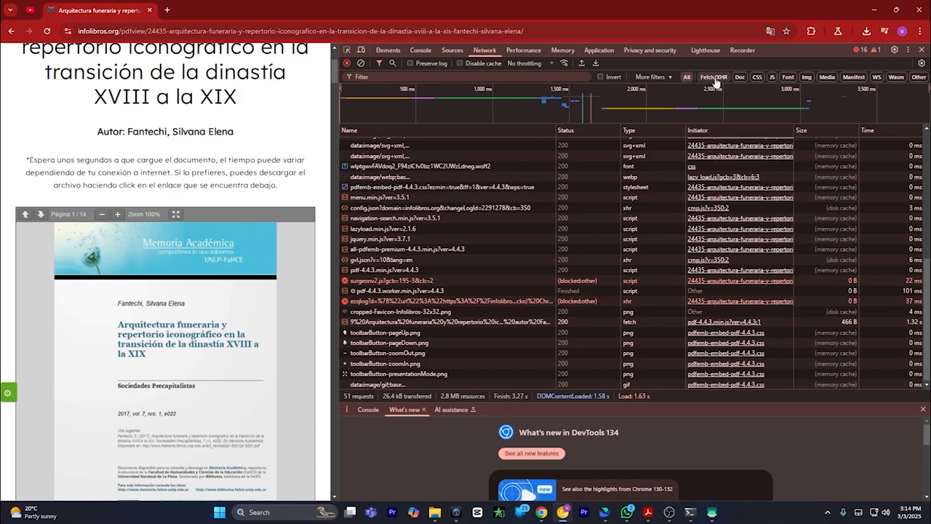
# Filter requests to Fetch/XHR and open the PDF fetch request in a new tab.
pyautogui.click(713, 76)
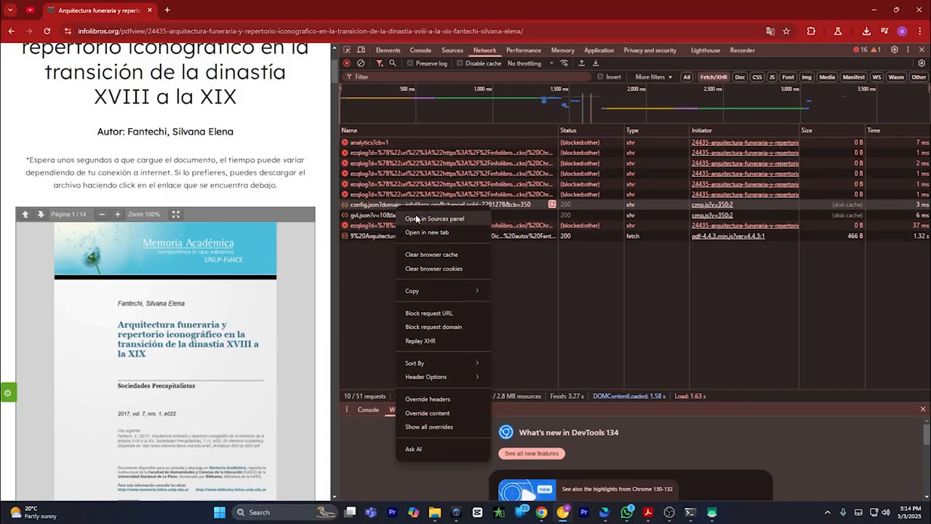
pyautogui.moveTo(414, 232)
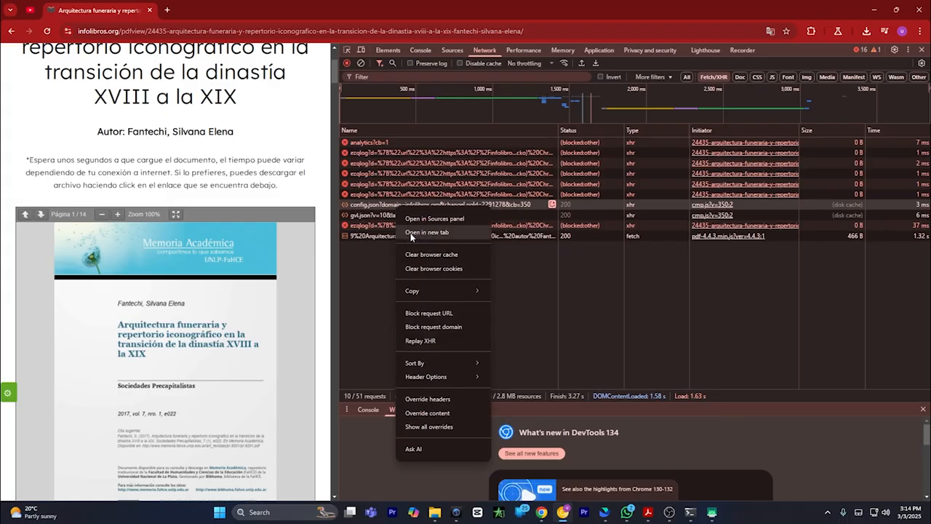
pyautogui.click(426, 232)
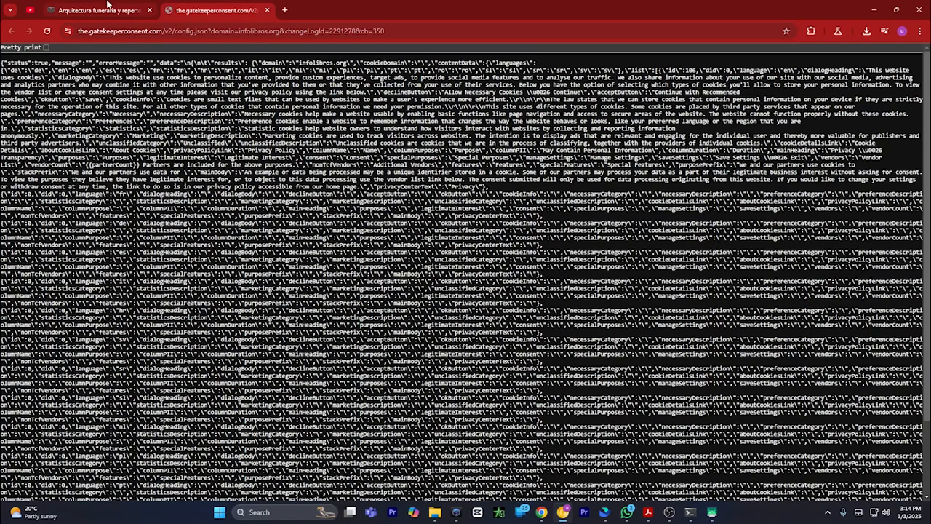
pyautogui.click(102, 13)
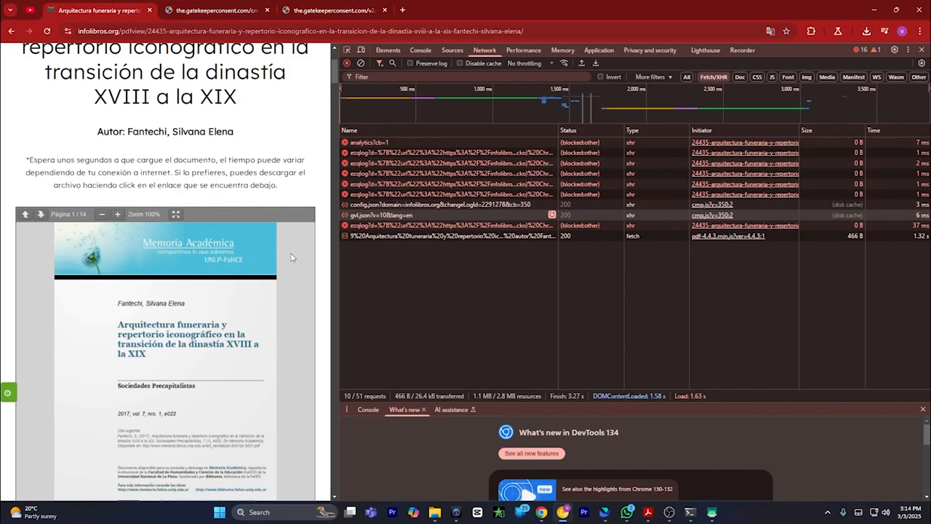
pyautogui.rightClick(451, 236)
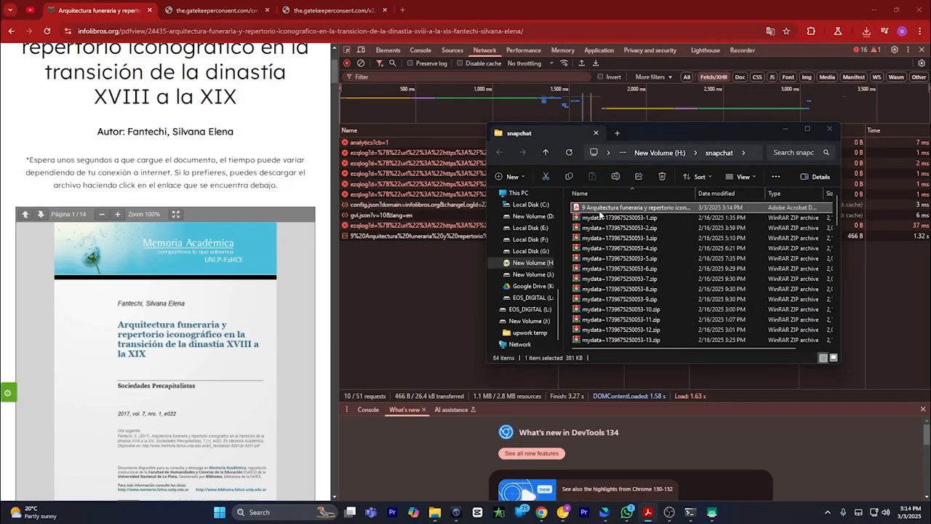
# Open the downloaded article in Acrobat, scroll to page 4, then close Acrobat.
pyautogui.doubleClick(636, 207)
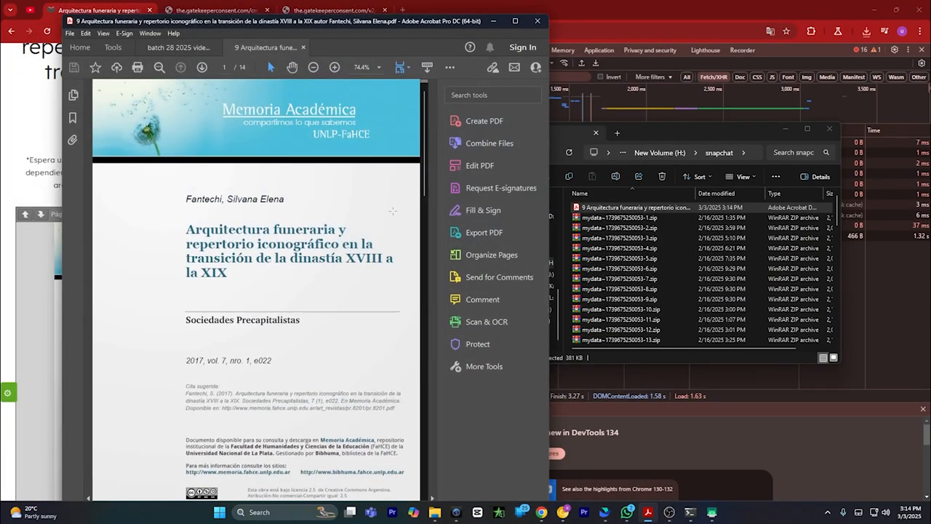
pyautogui.scroll(-3)
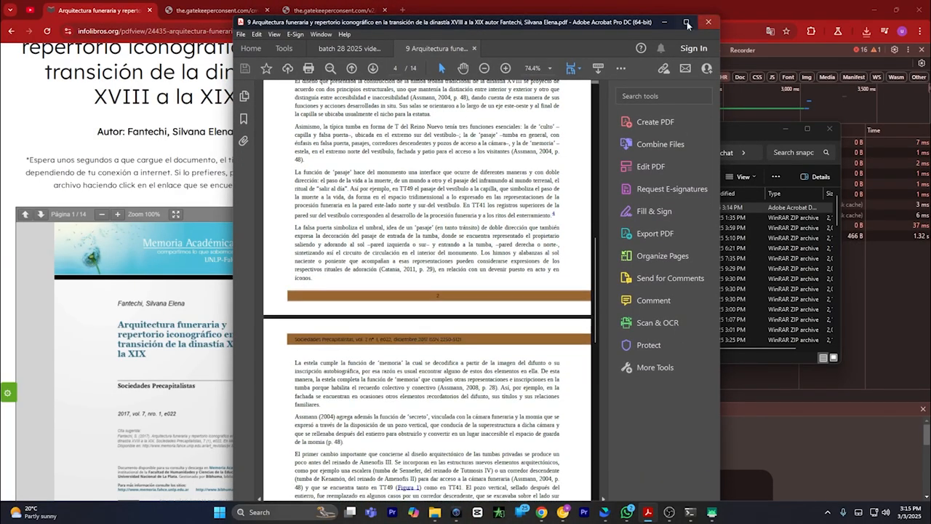
pyautogui.click(688, 23)
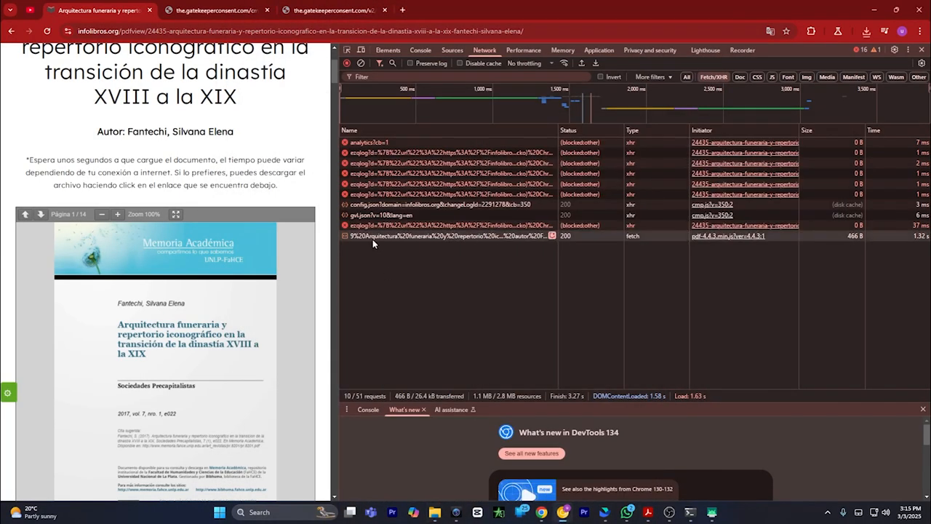